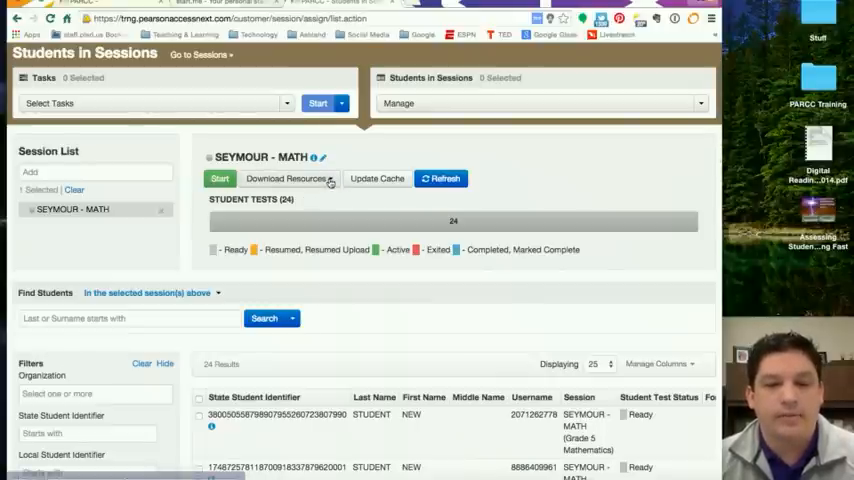
Step: Reveal the Download Resources options for the SEYMOUR - MATH session
click(288, 178)
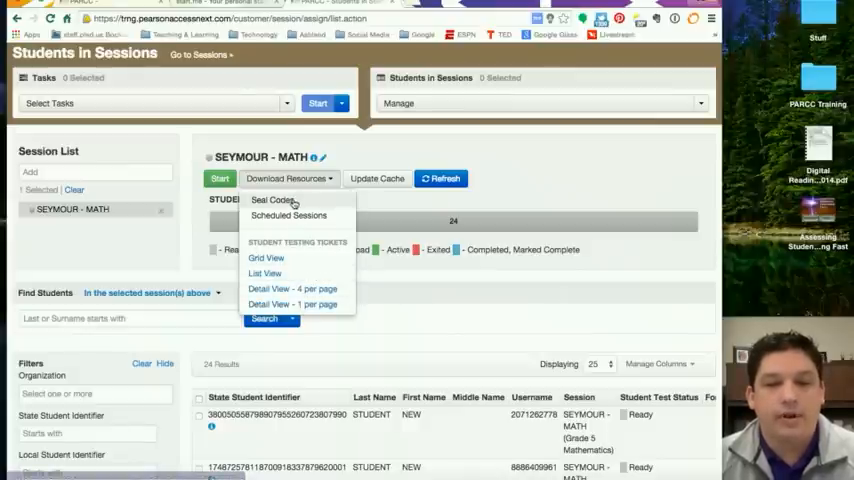
click(272, 200)
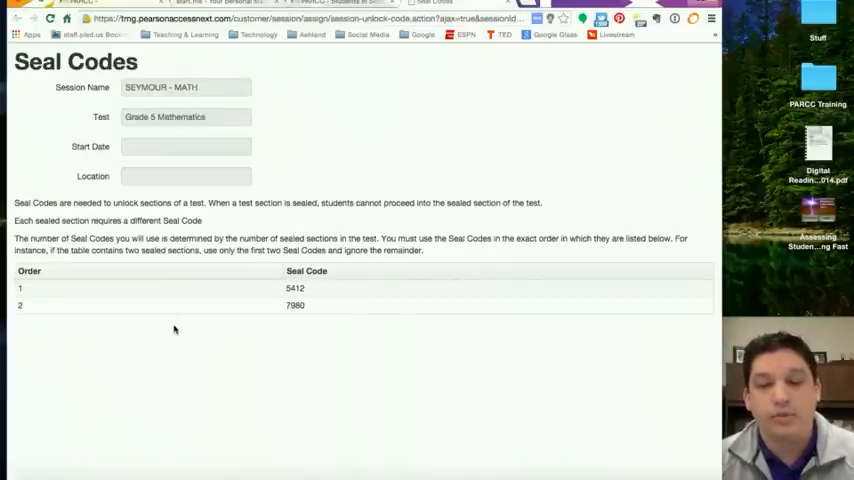
mouse_move(152, 292)
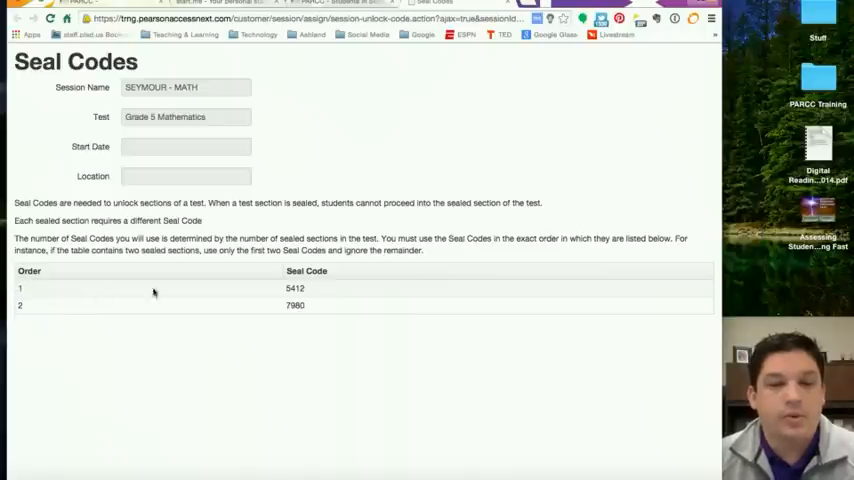
mouse_move(332, 312)
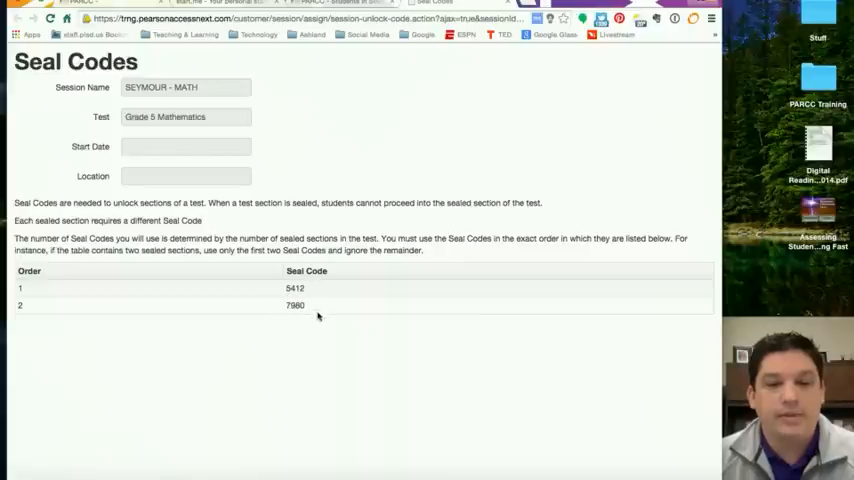
mouse_move(296, 324)
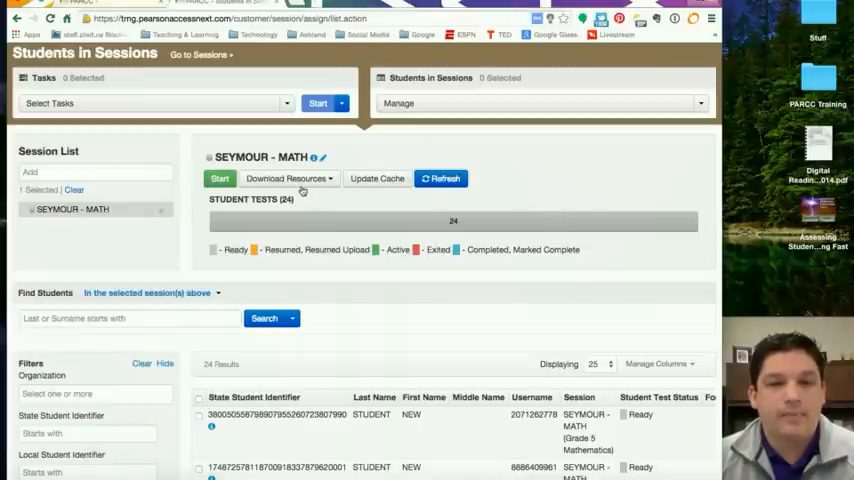
Step: View the student testing tickets in grid and list layouts, then return to the resources list
click(288, 178)
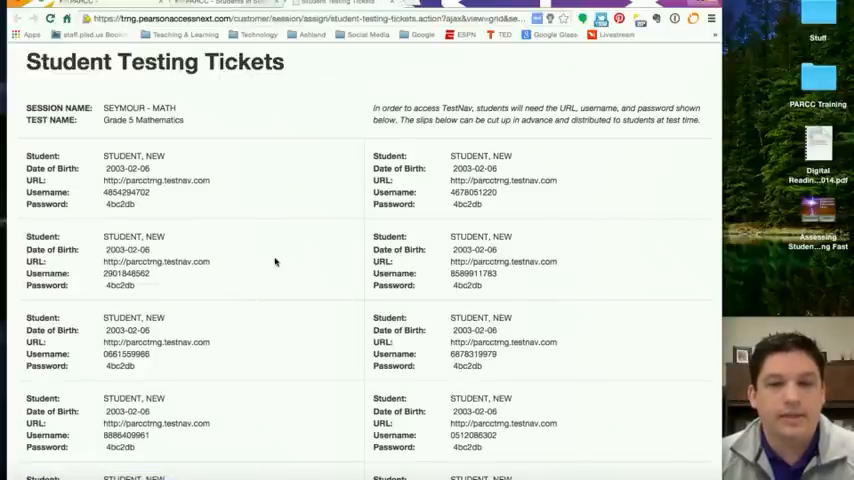
mouse_move(372, 224)
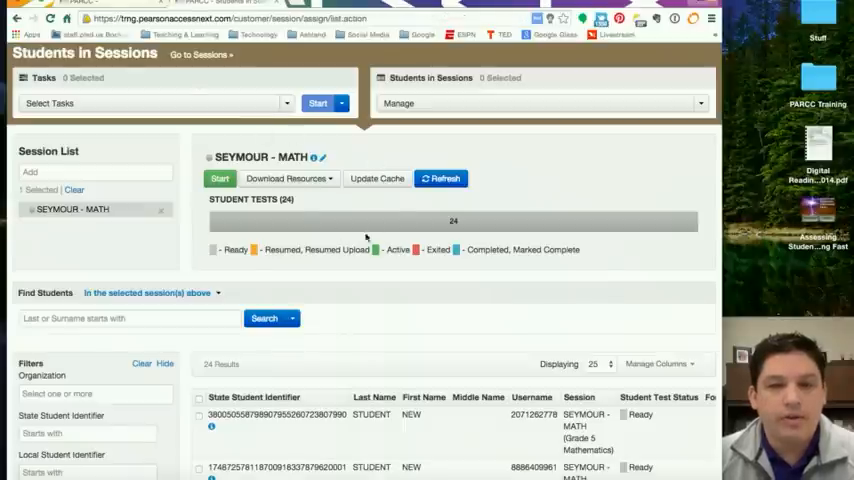
click(288, 178)
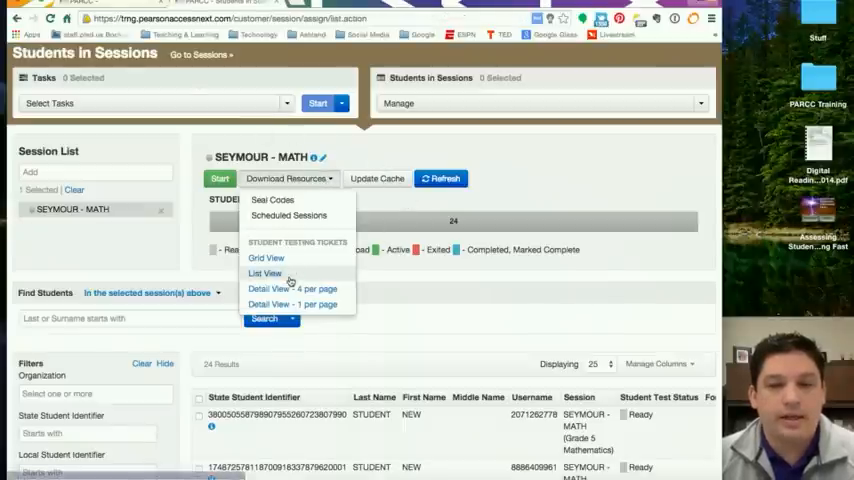
click(264, 272)
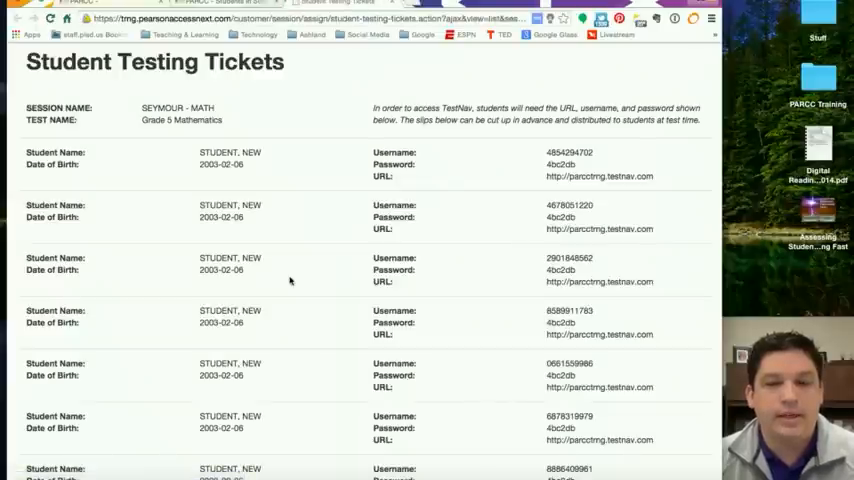
scroll(down, 3)
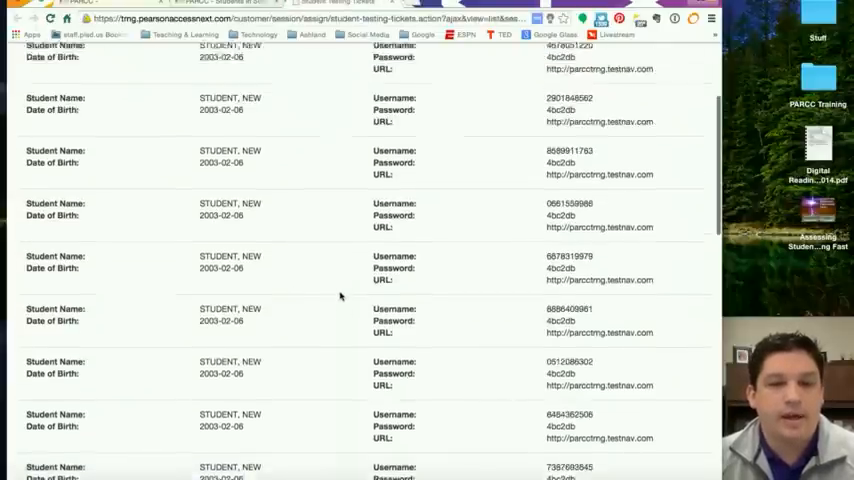
scroll(up, 3)
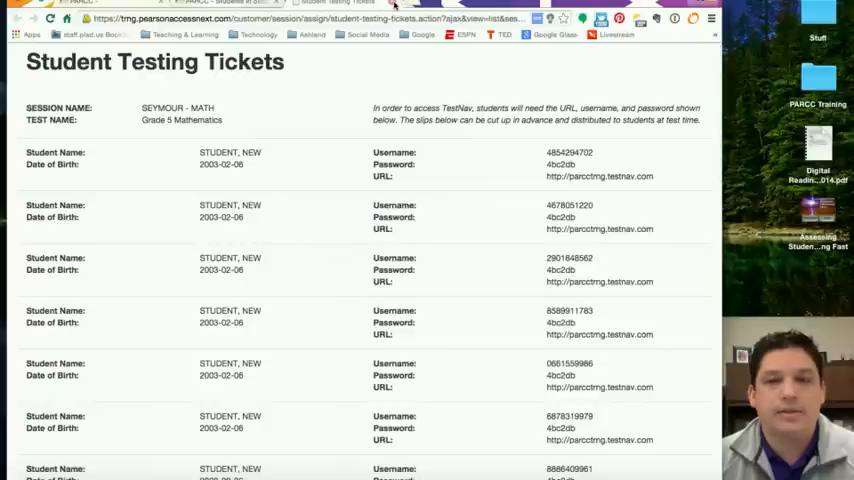
click(288, 178)
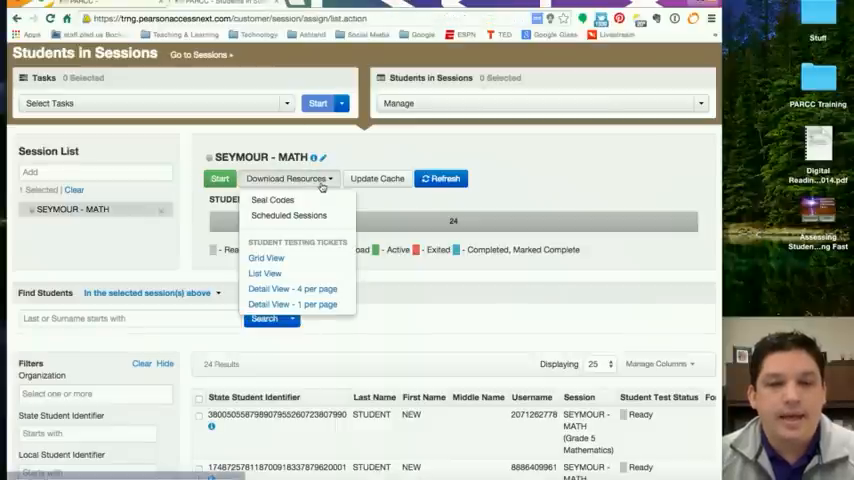
click(292, 288)
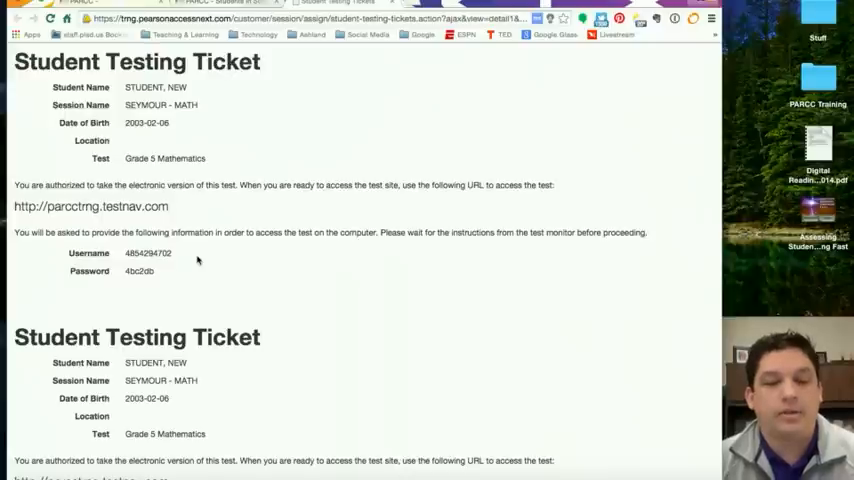
mouse_move(372, 130)
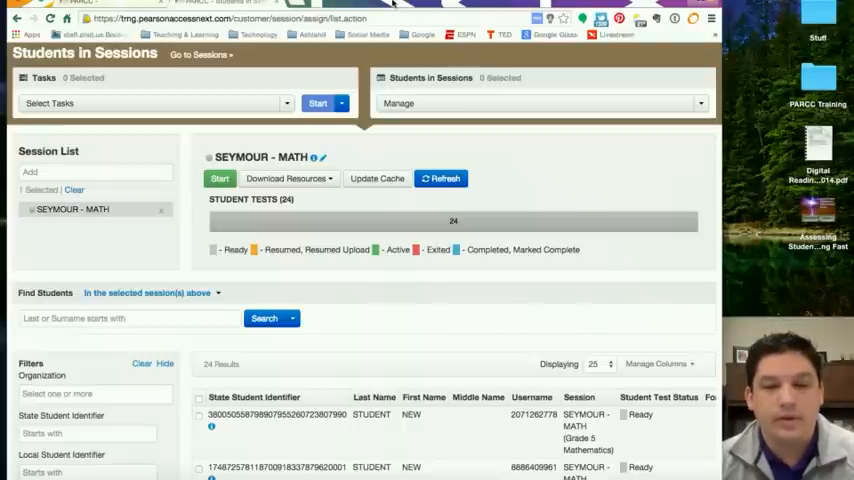
click(288, 178)
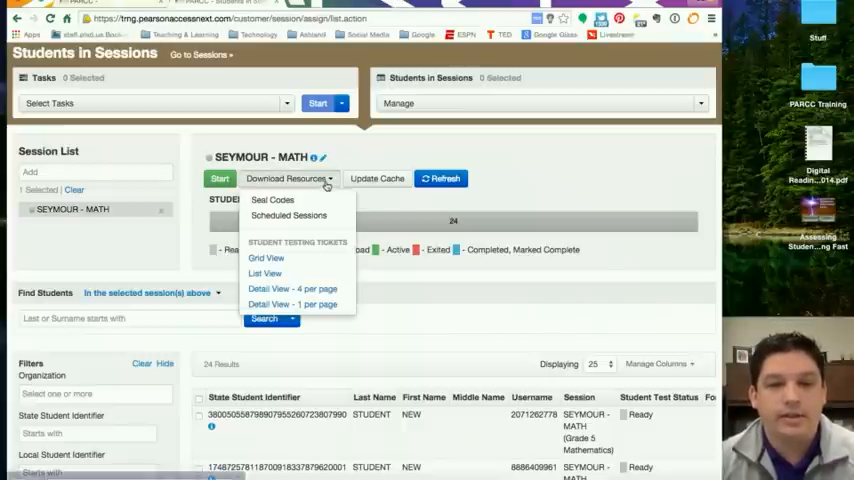